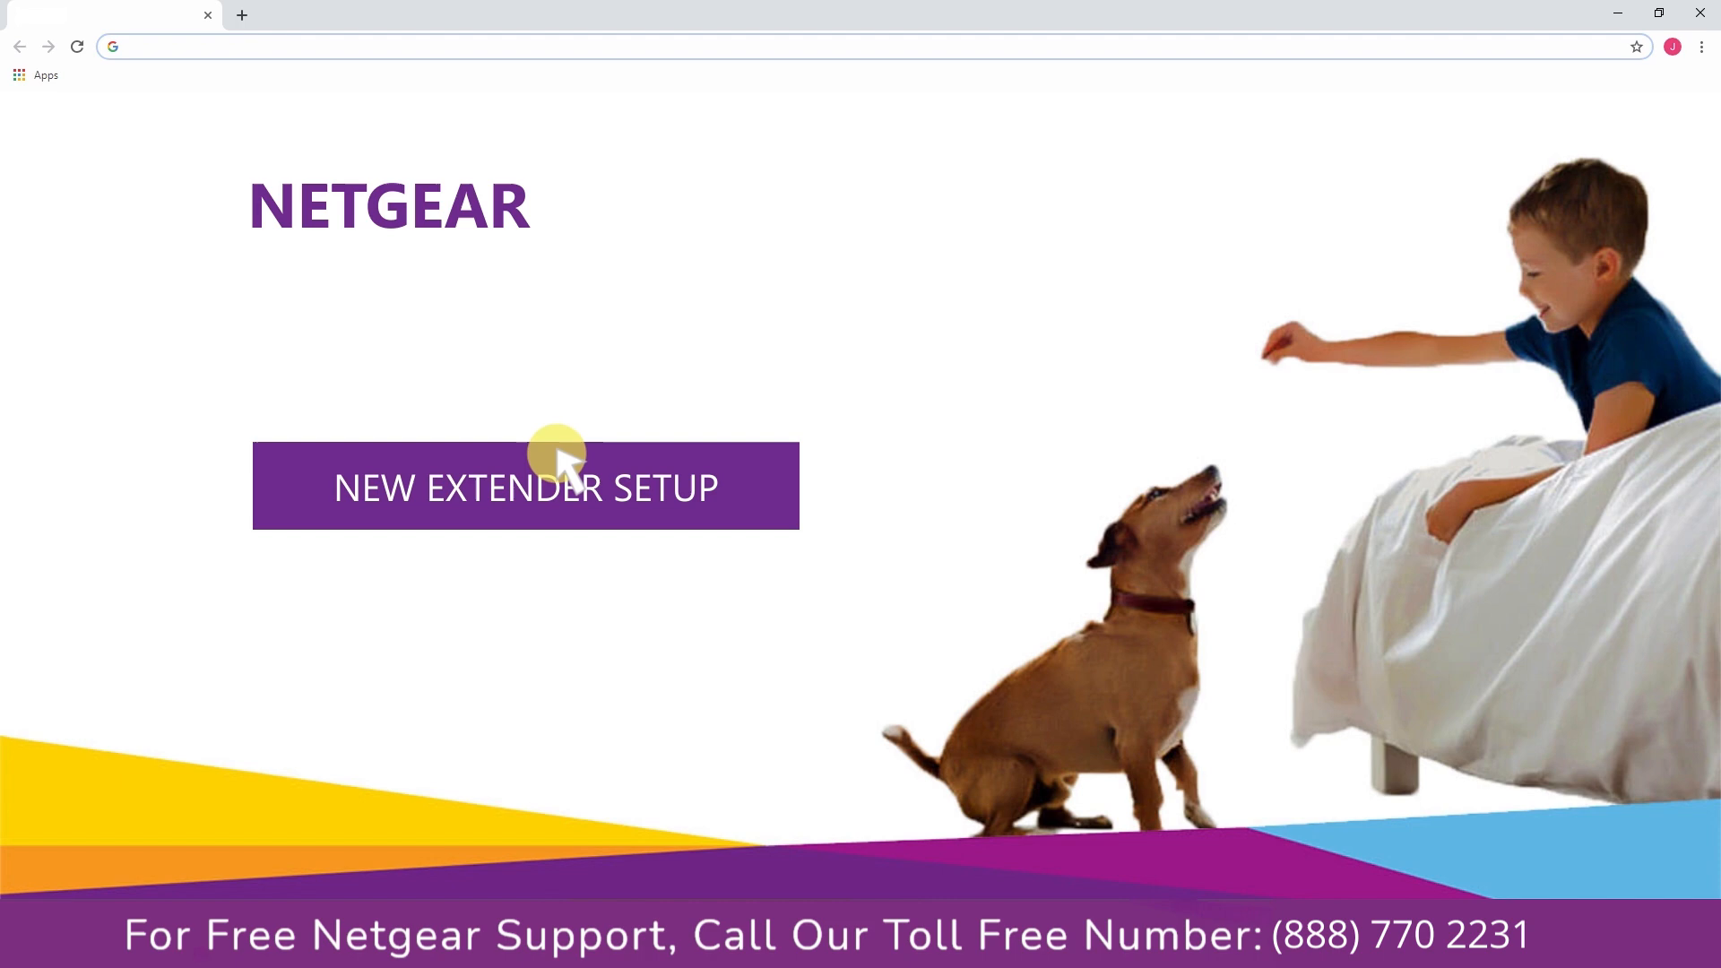
# Step: Begin a new extender setup, enter the account email, password and security answers, and continue
pyautogui.click(526, 485)
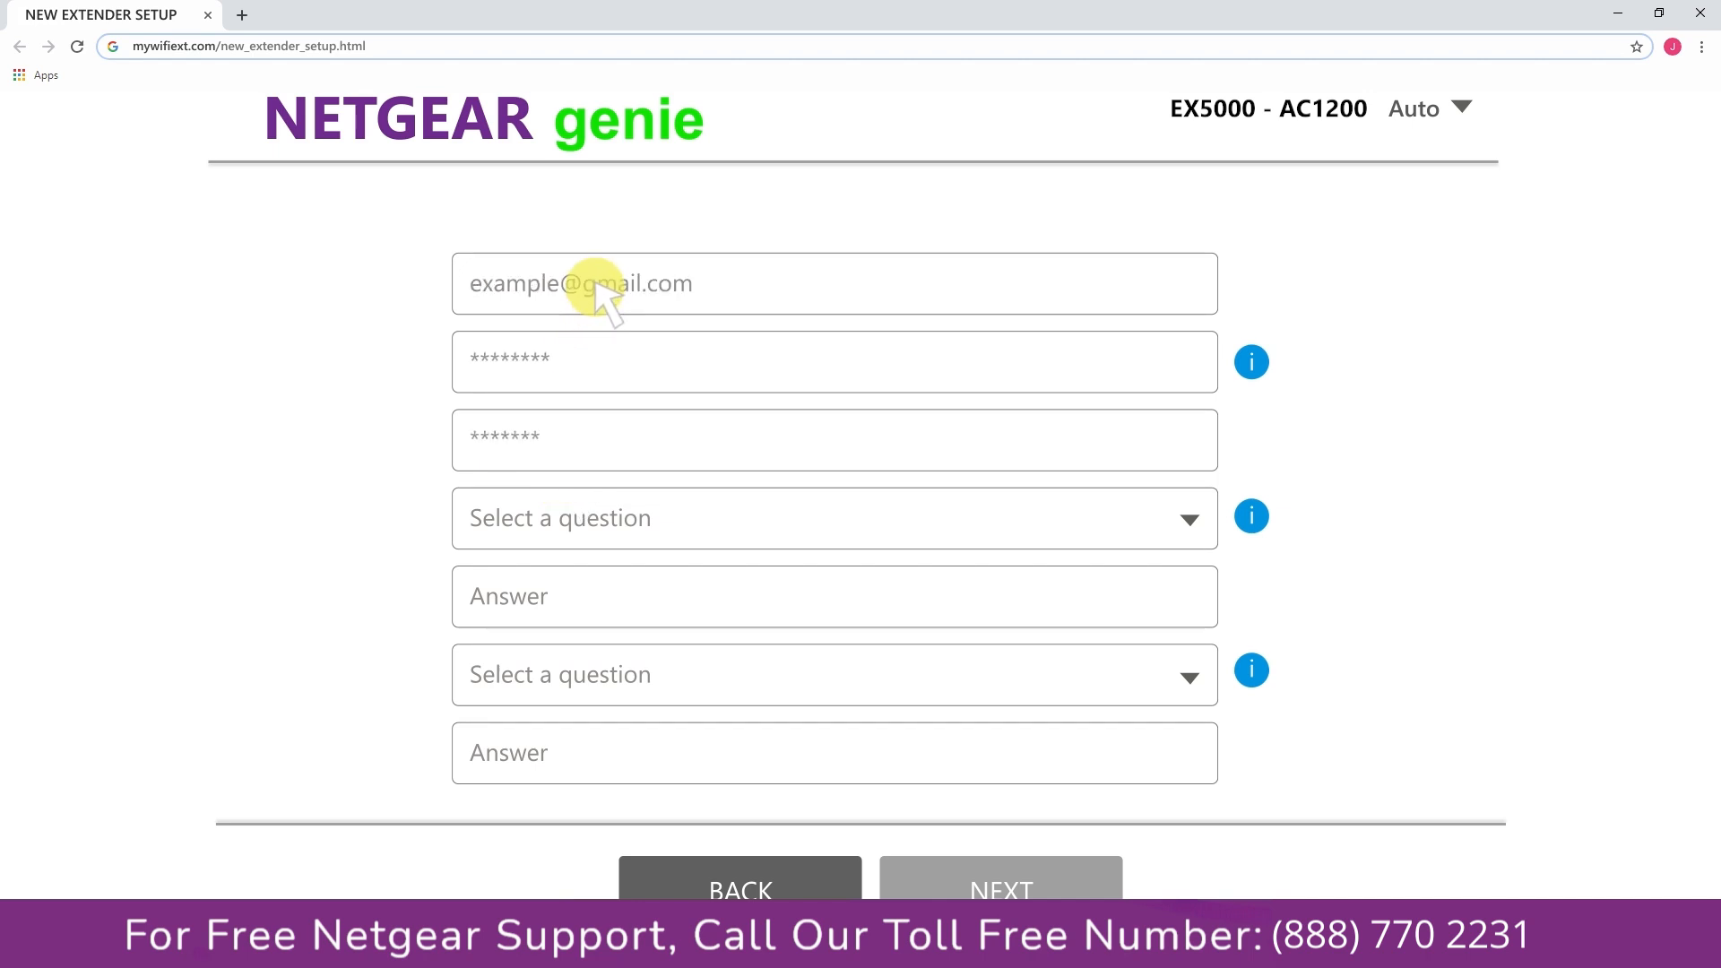
pyautogui.write('*')
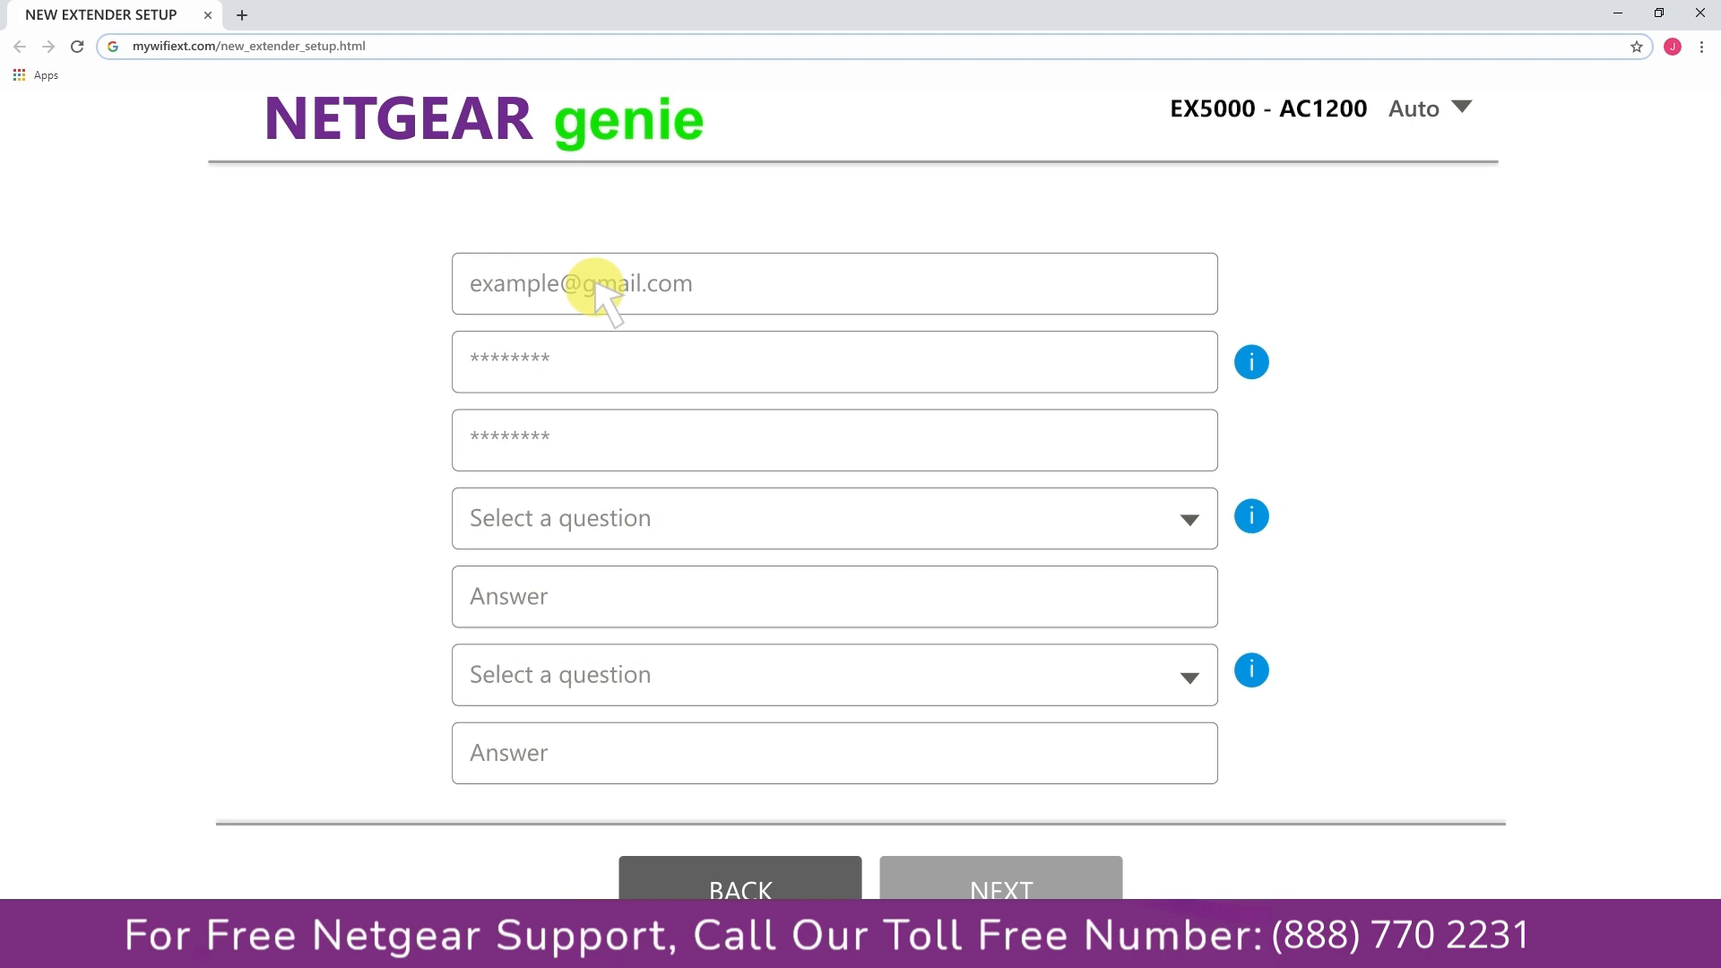
pyautogui.click(999, 887)
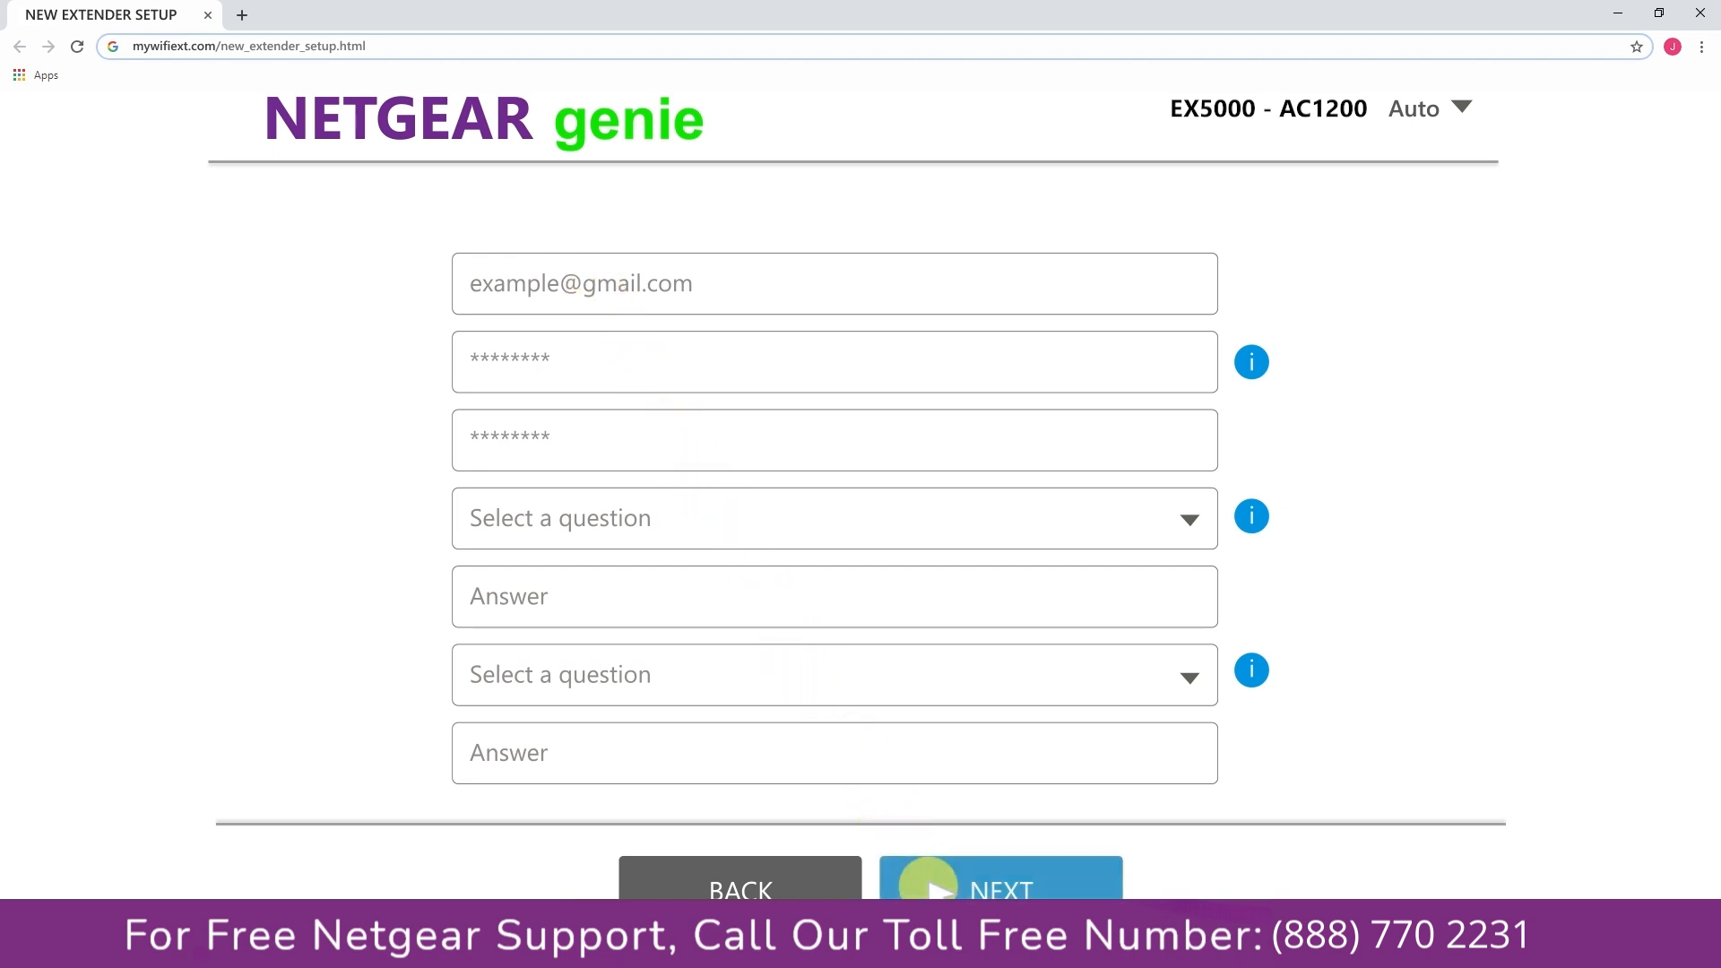
pyautogui.click(998, 889)
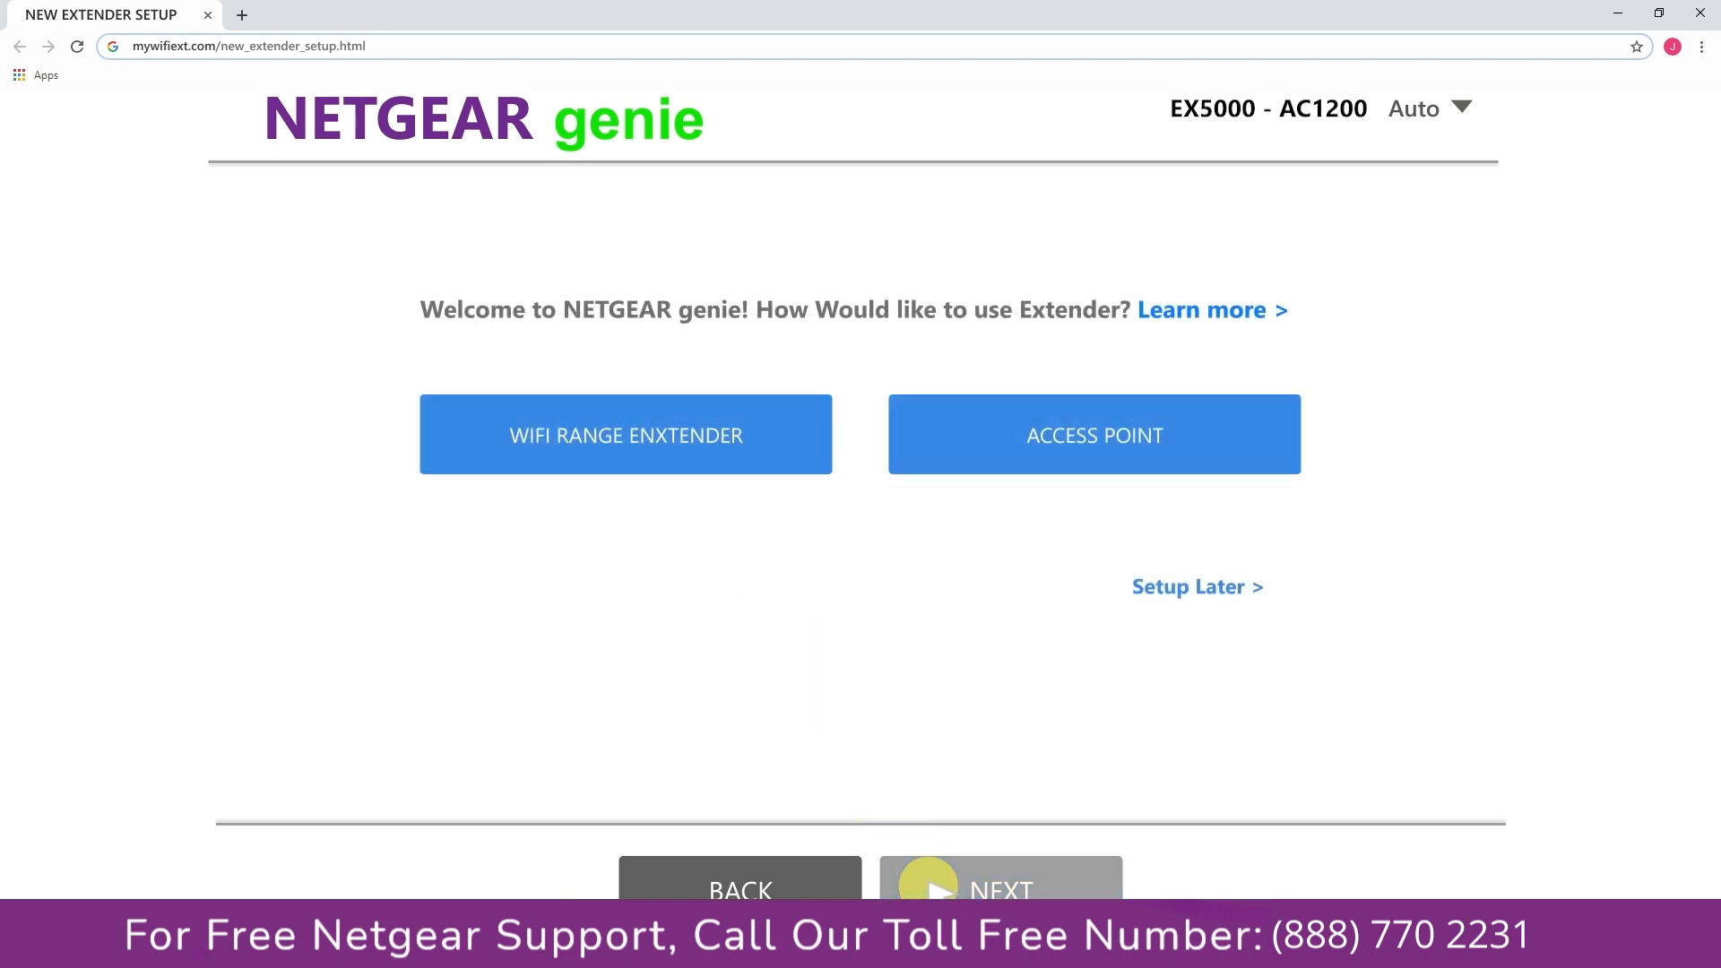
# Step: Choose WiFi range extender mode so the nearby 2.4 GHz networks are listed
pyautogui.click(625, 434)
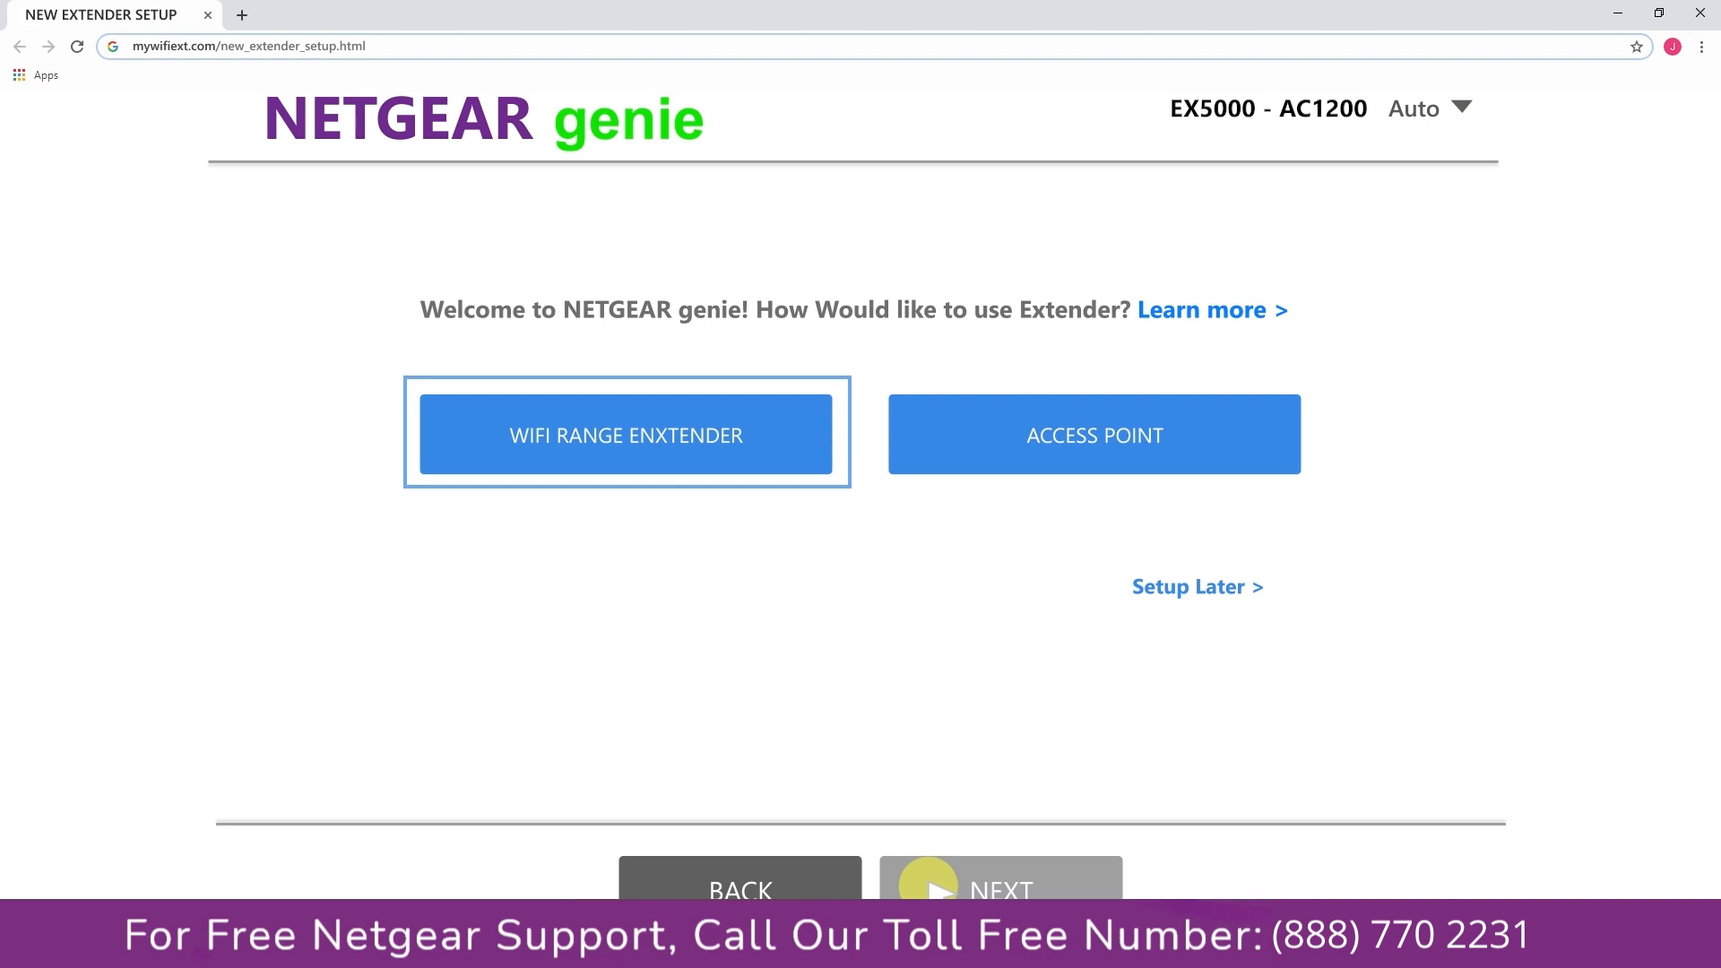
pyautogui.click(1092, 434)
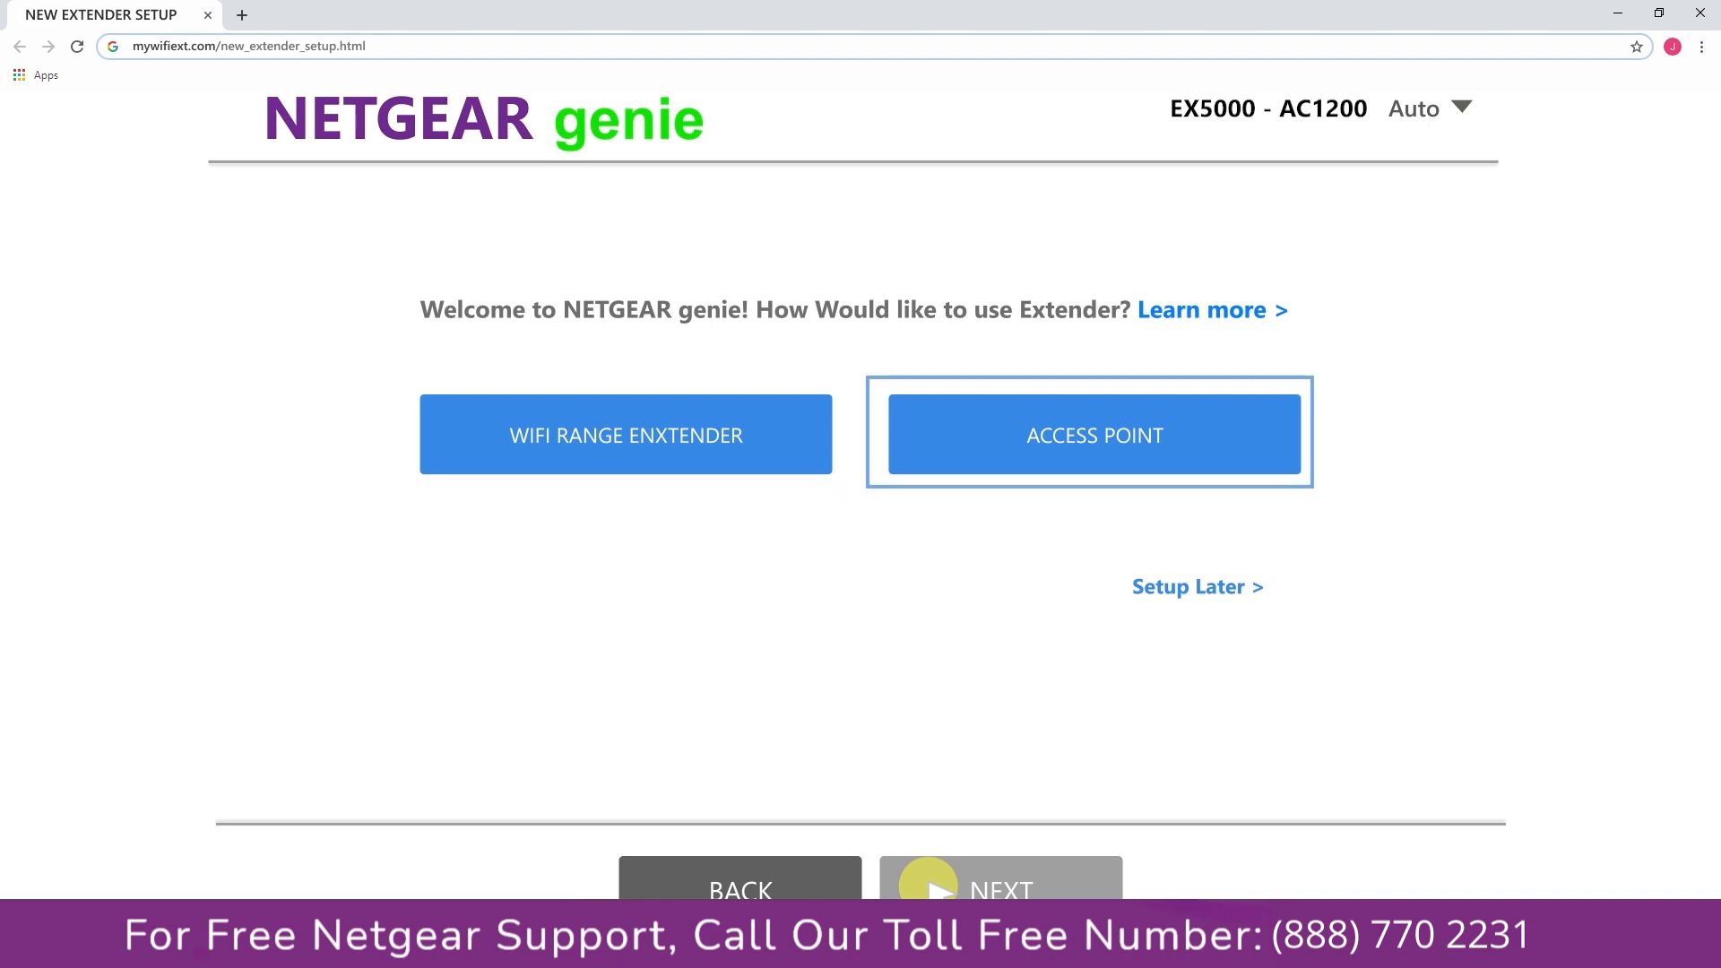
pyautogui.click(626, 434)
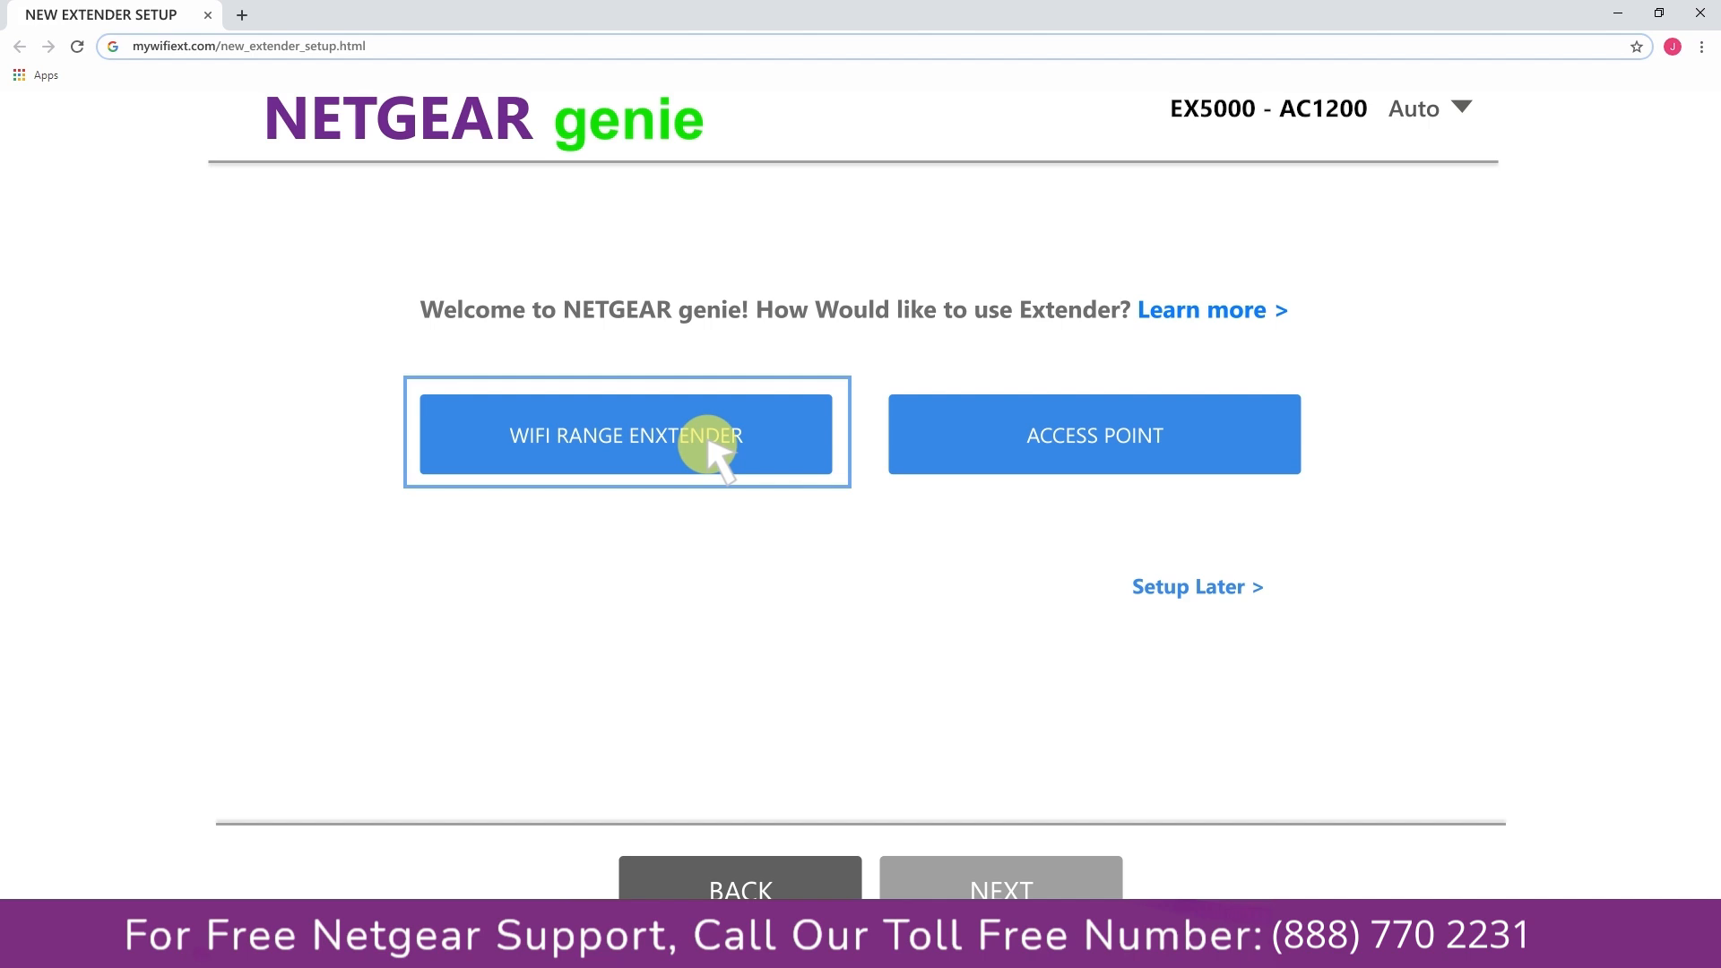
pyautogui.click(628, 434)
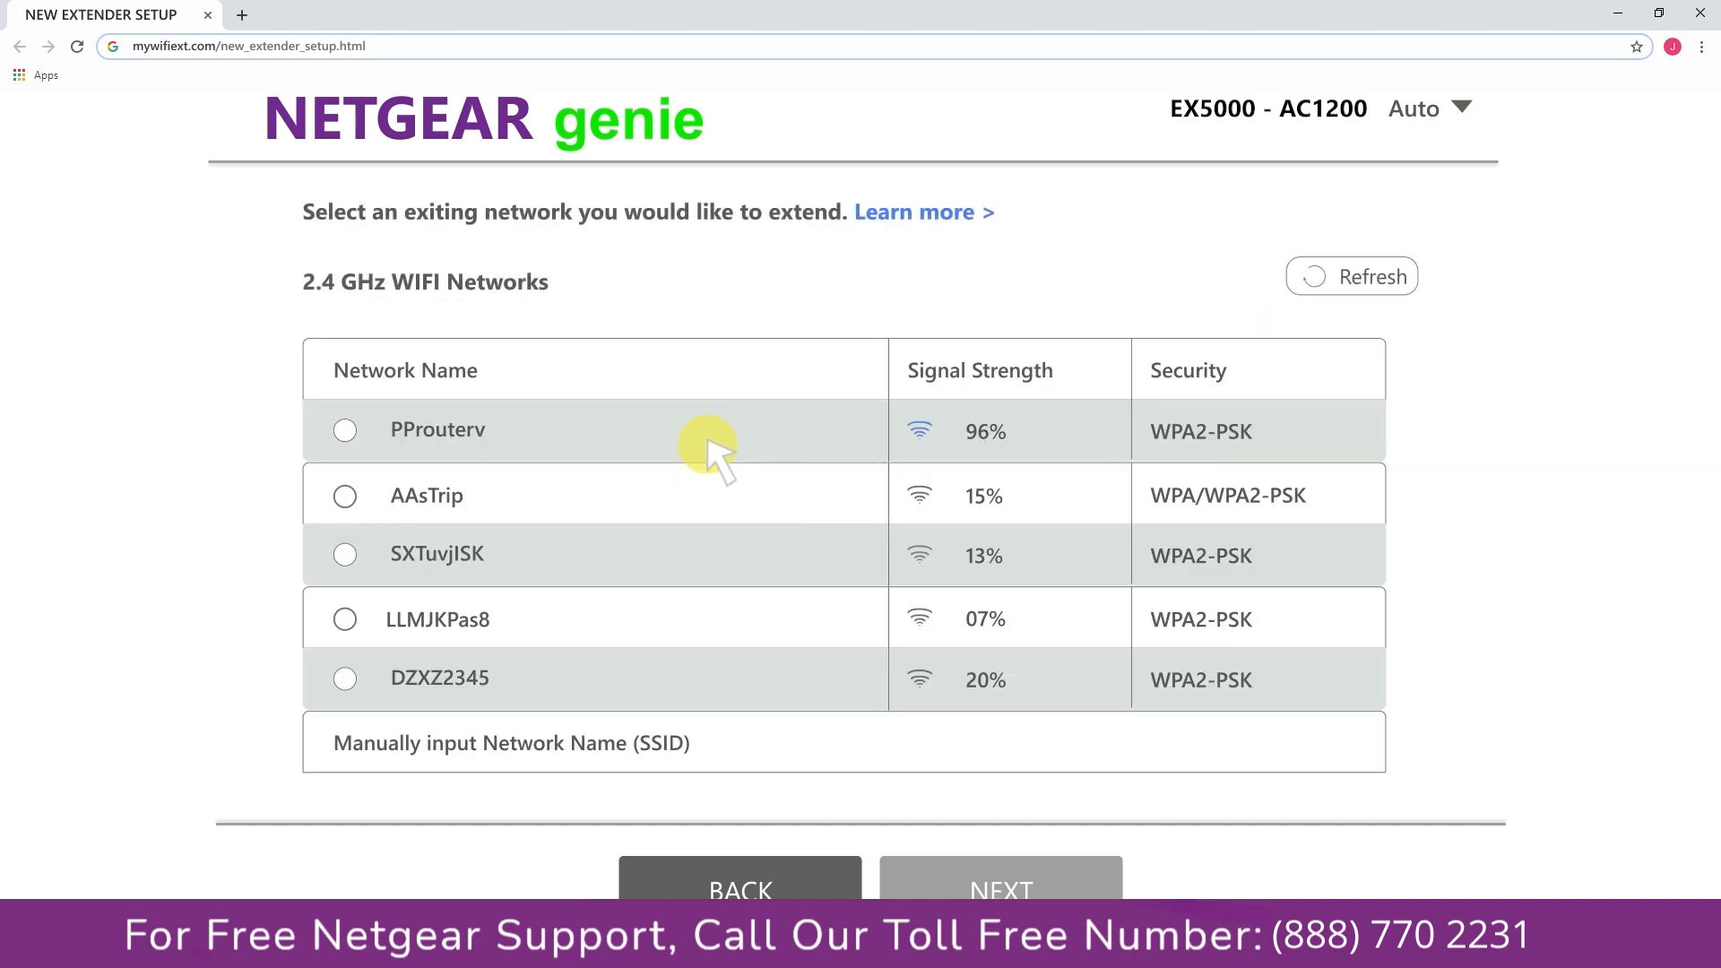
pyautogui.moveTo(538, 450)
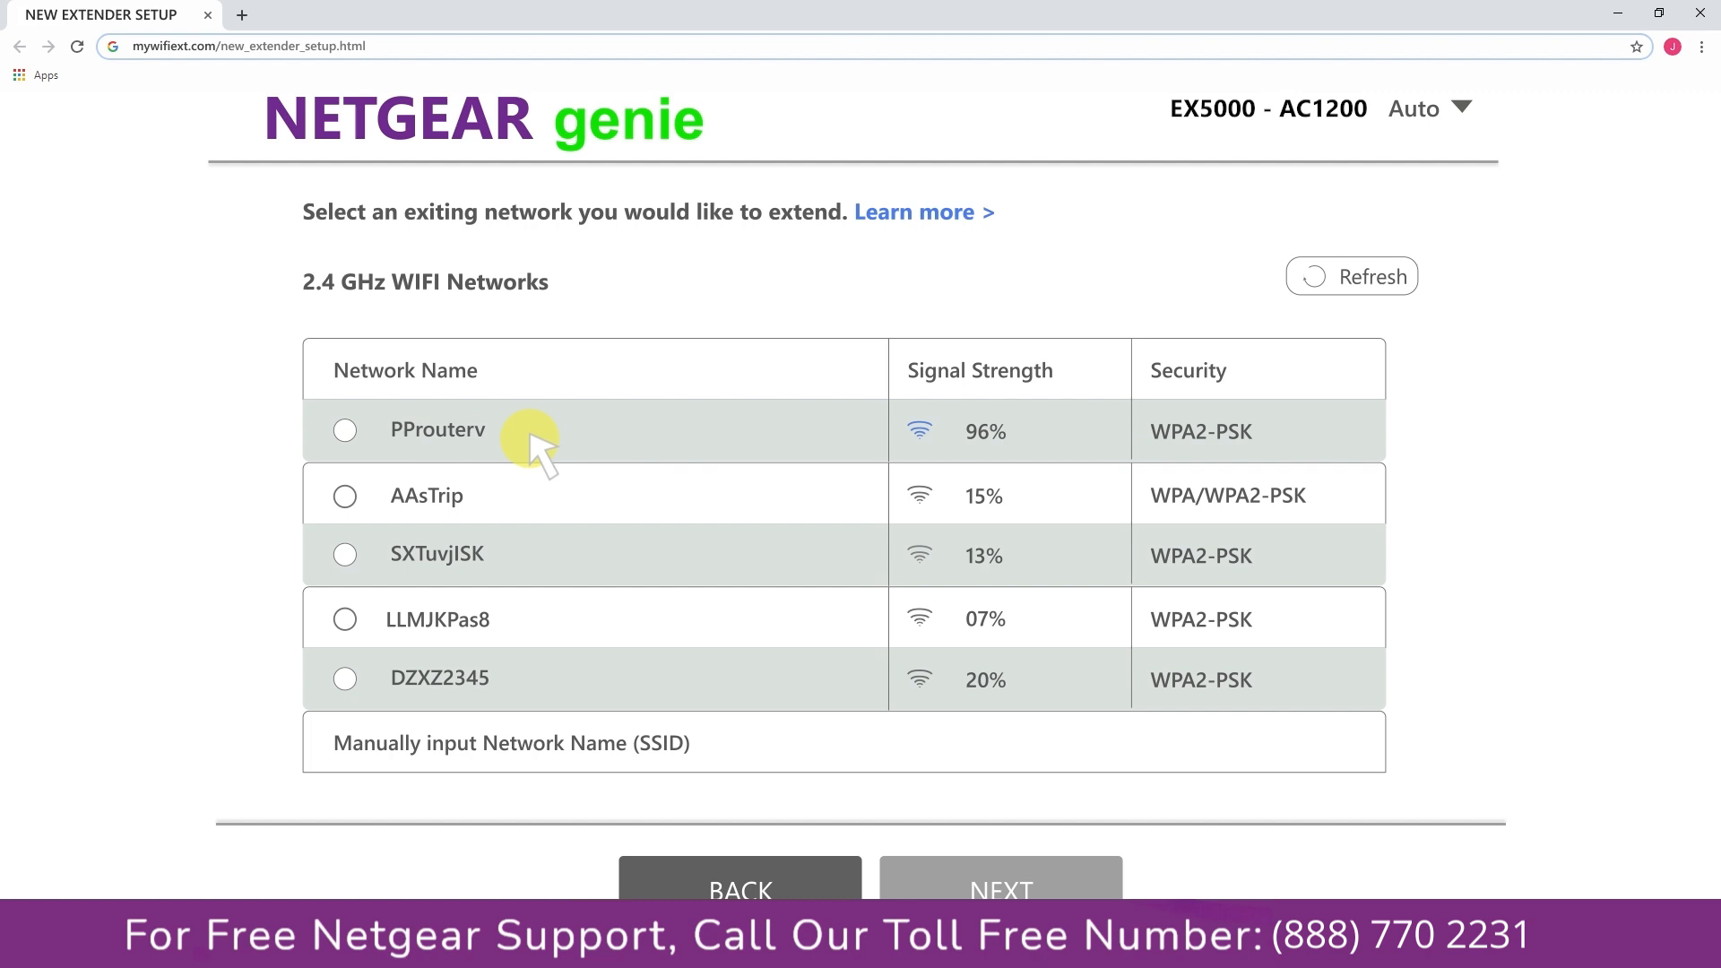
# Step: Select PProuterv from the 2.4 GHz networks as the network to extend
pyautogui.click(344, 429)
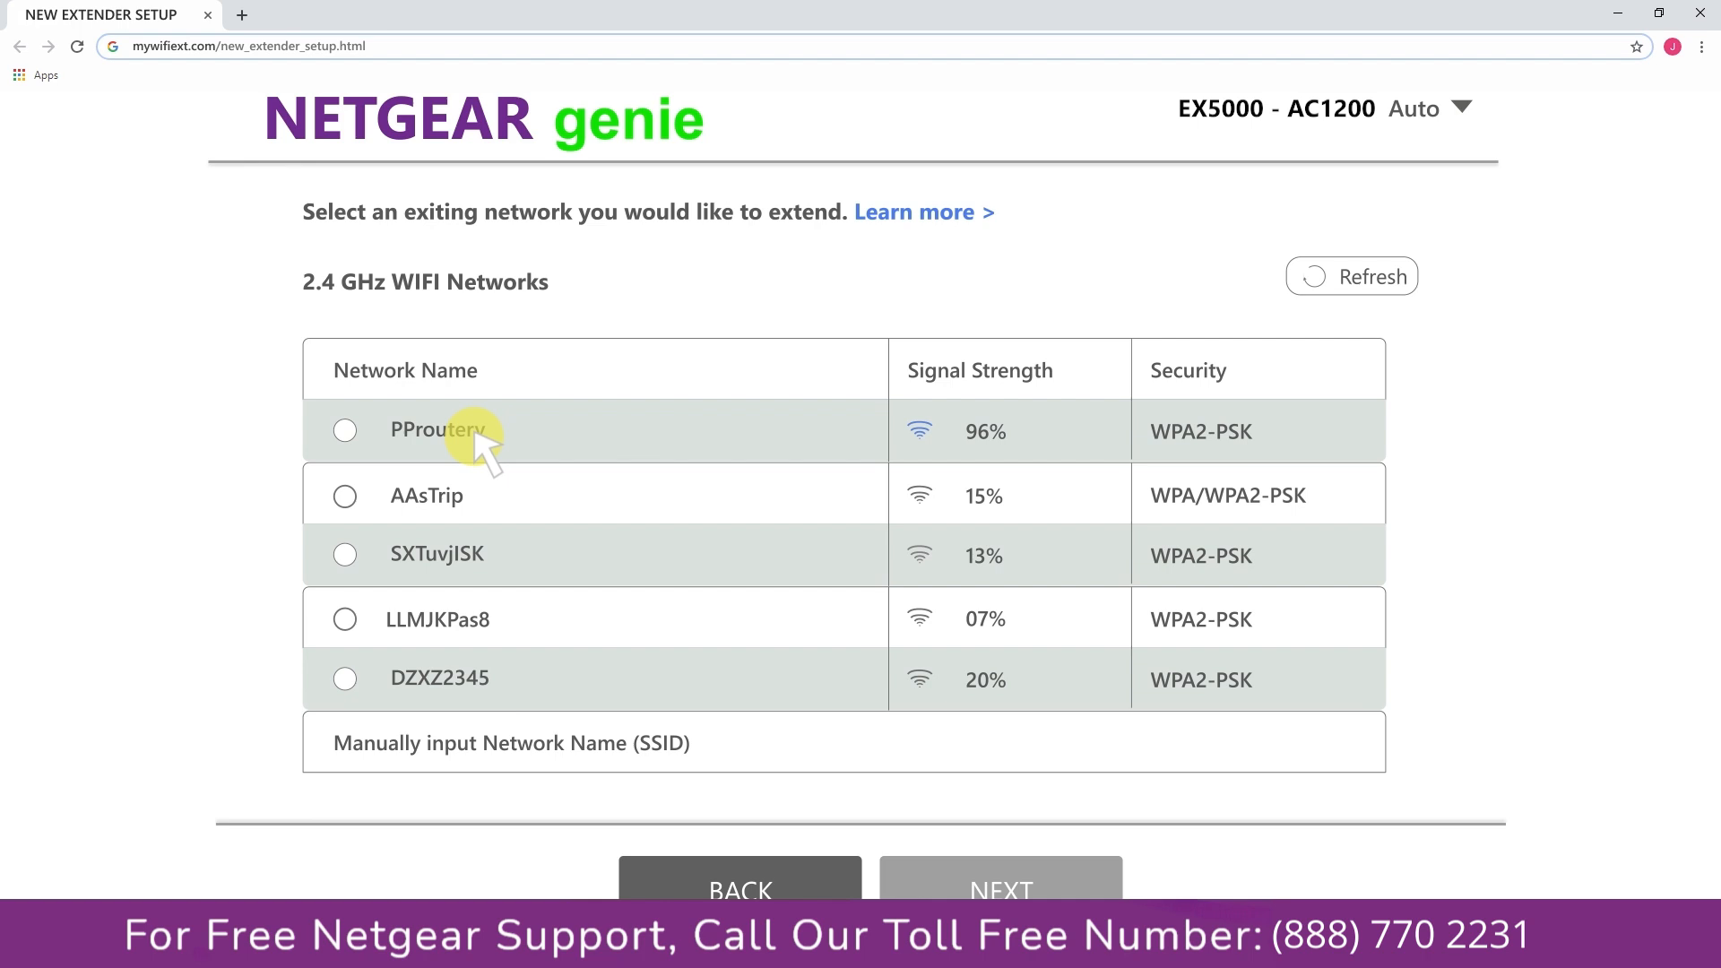
pyautogui.click(345, 428)
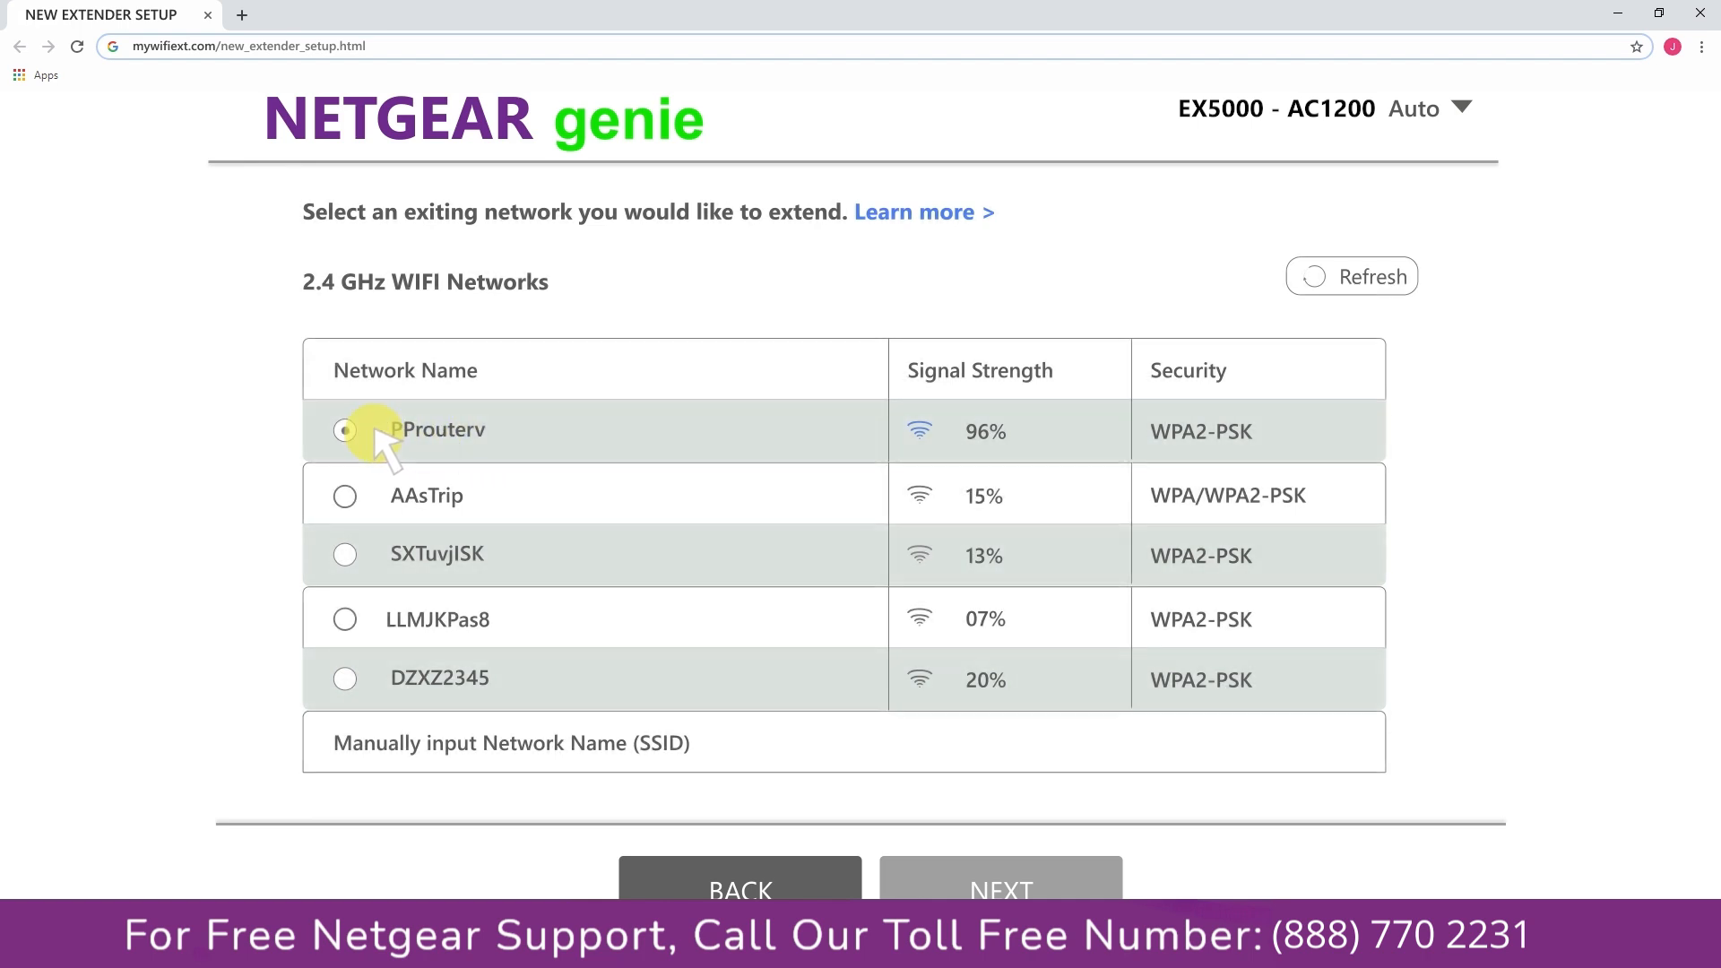
pyautogui.click(344, 429)
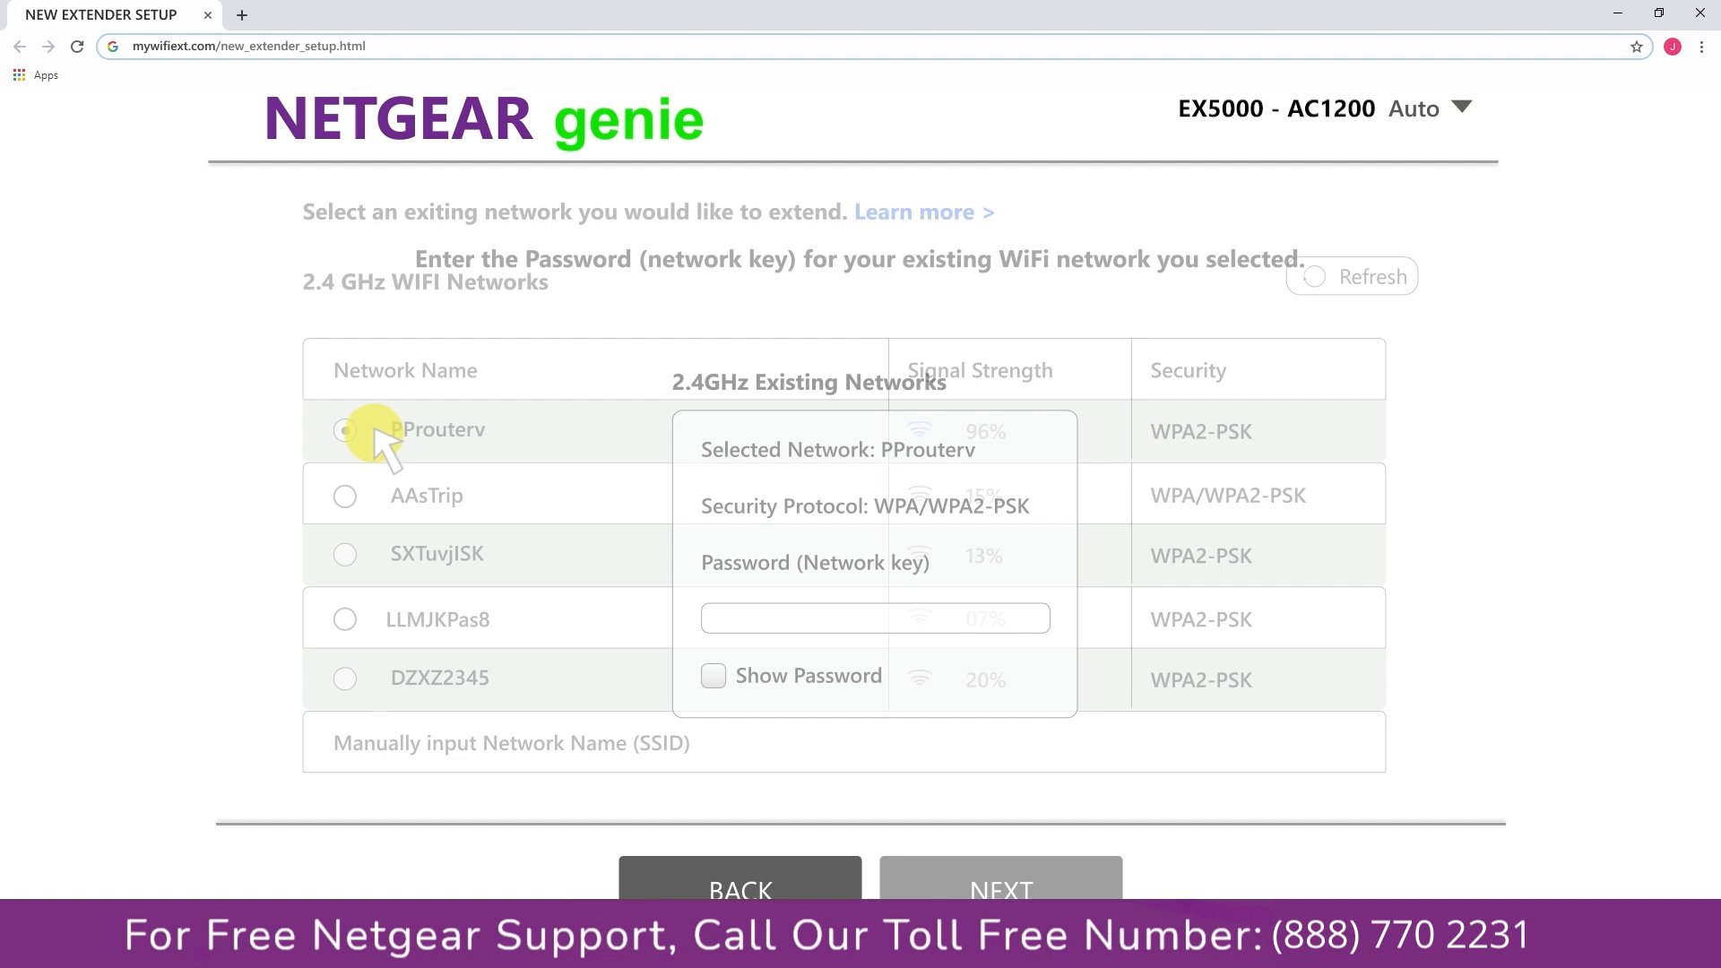
# Step: Enter the PProuterv network key and continue to the PProuter_EXT extender settings
pyautogui.click(345, 430)
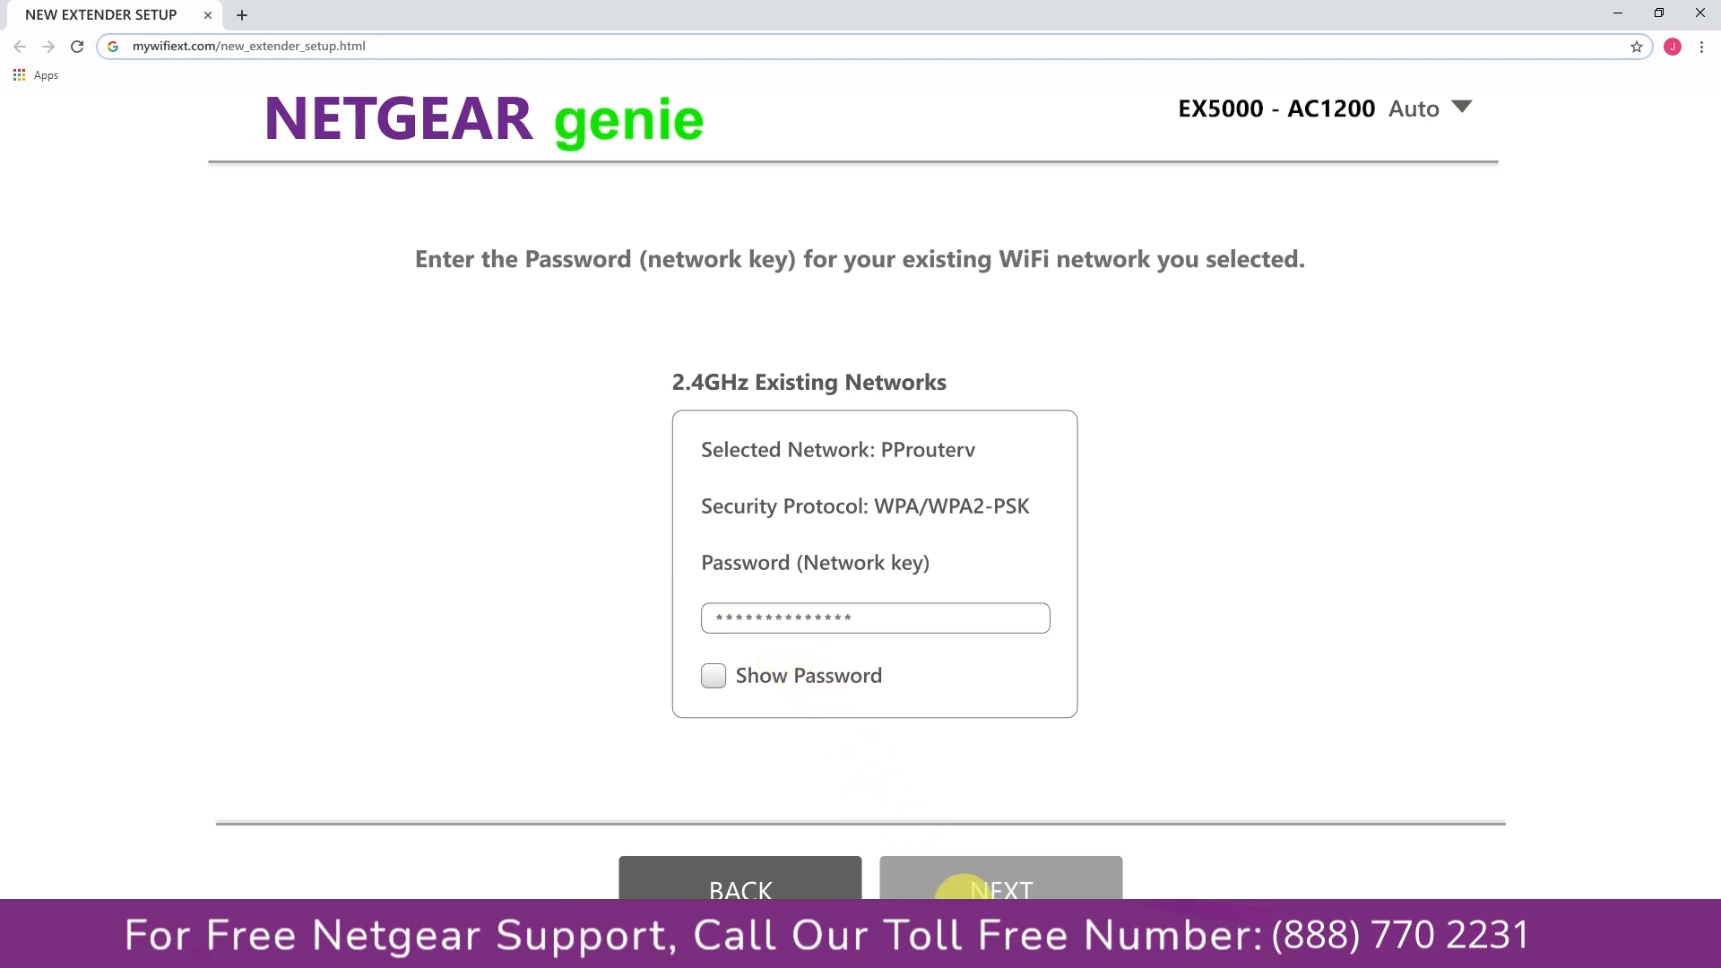
pyautogui.click(1000, 886)
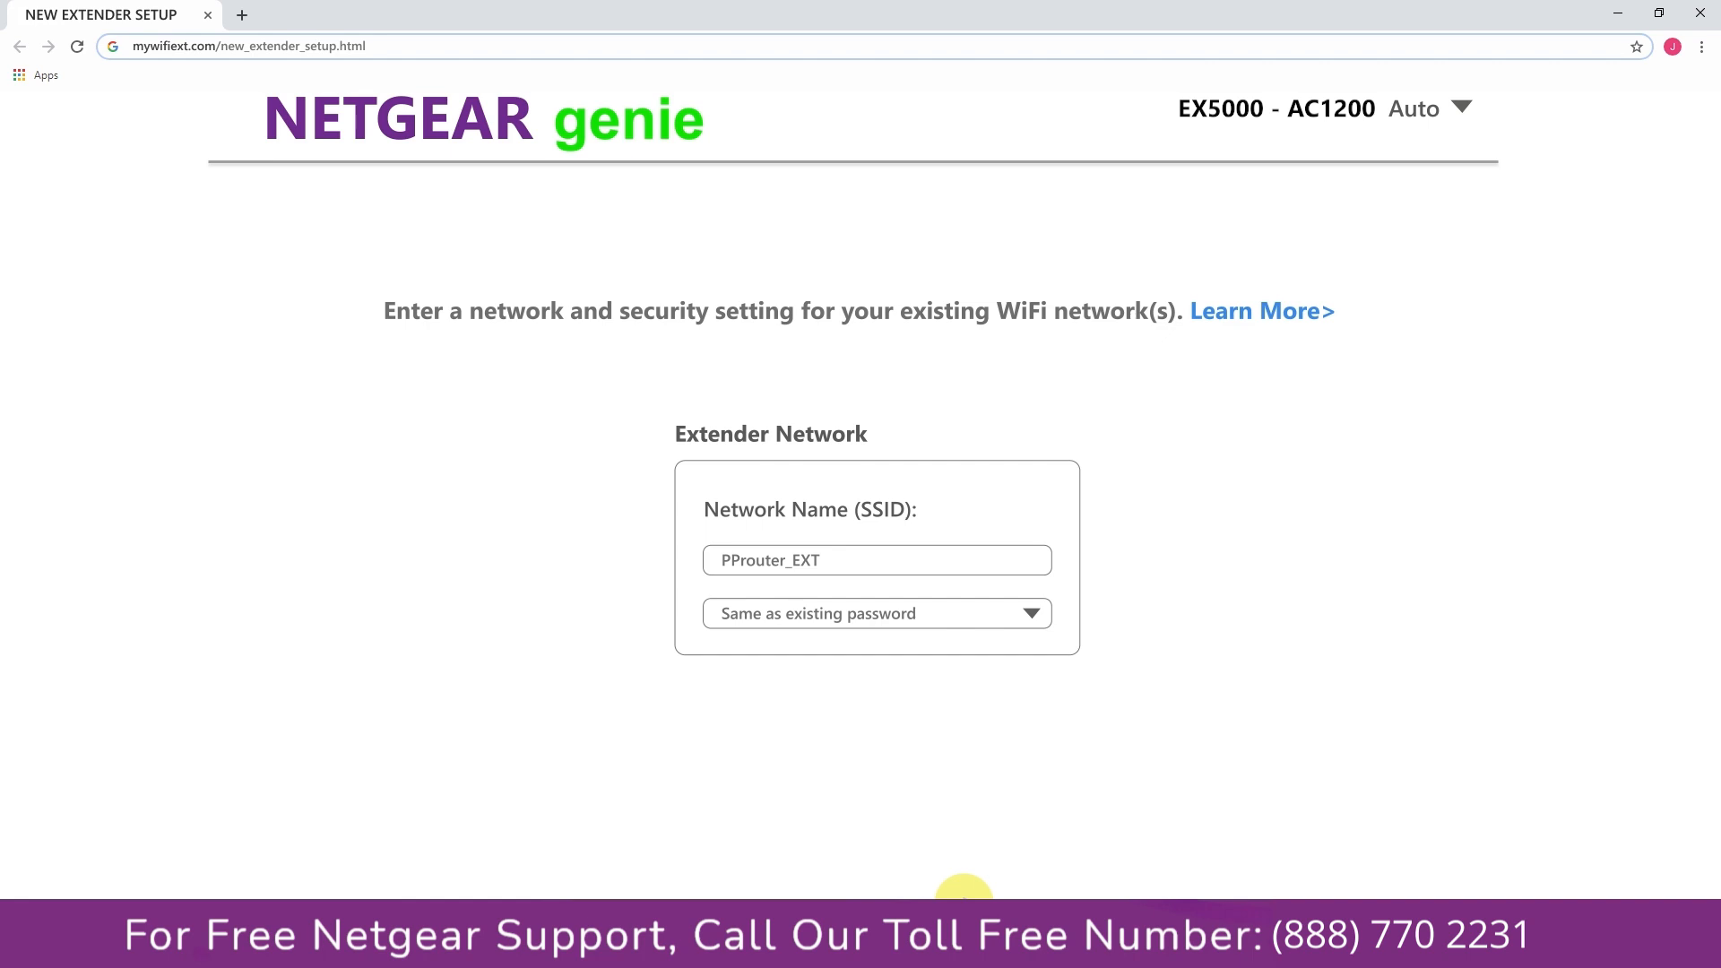
# Step: Keep PProuter_EXT on 'Same as existing password' and apply the extender settings
pyautogui.click(877, 614)
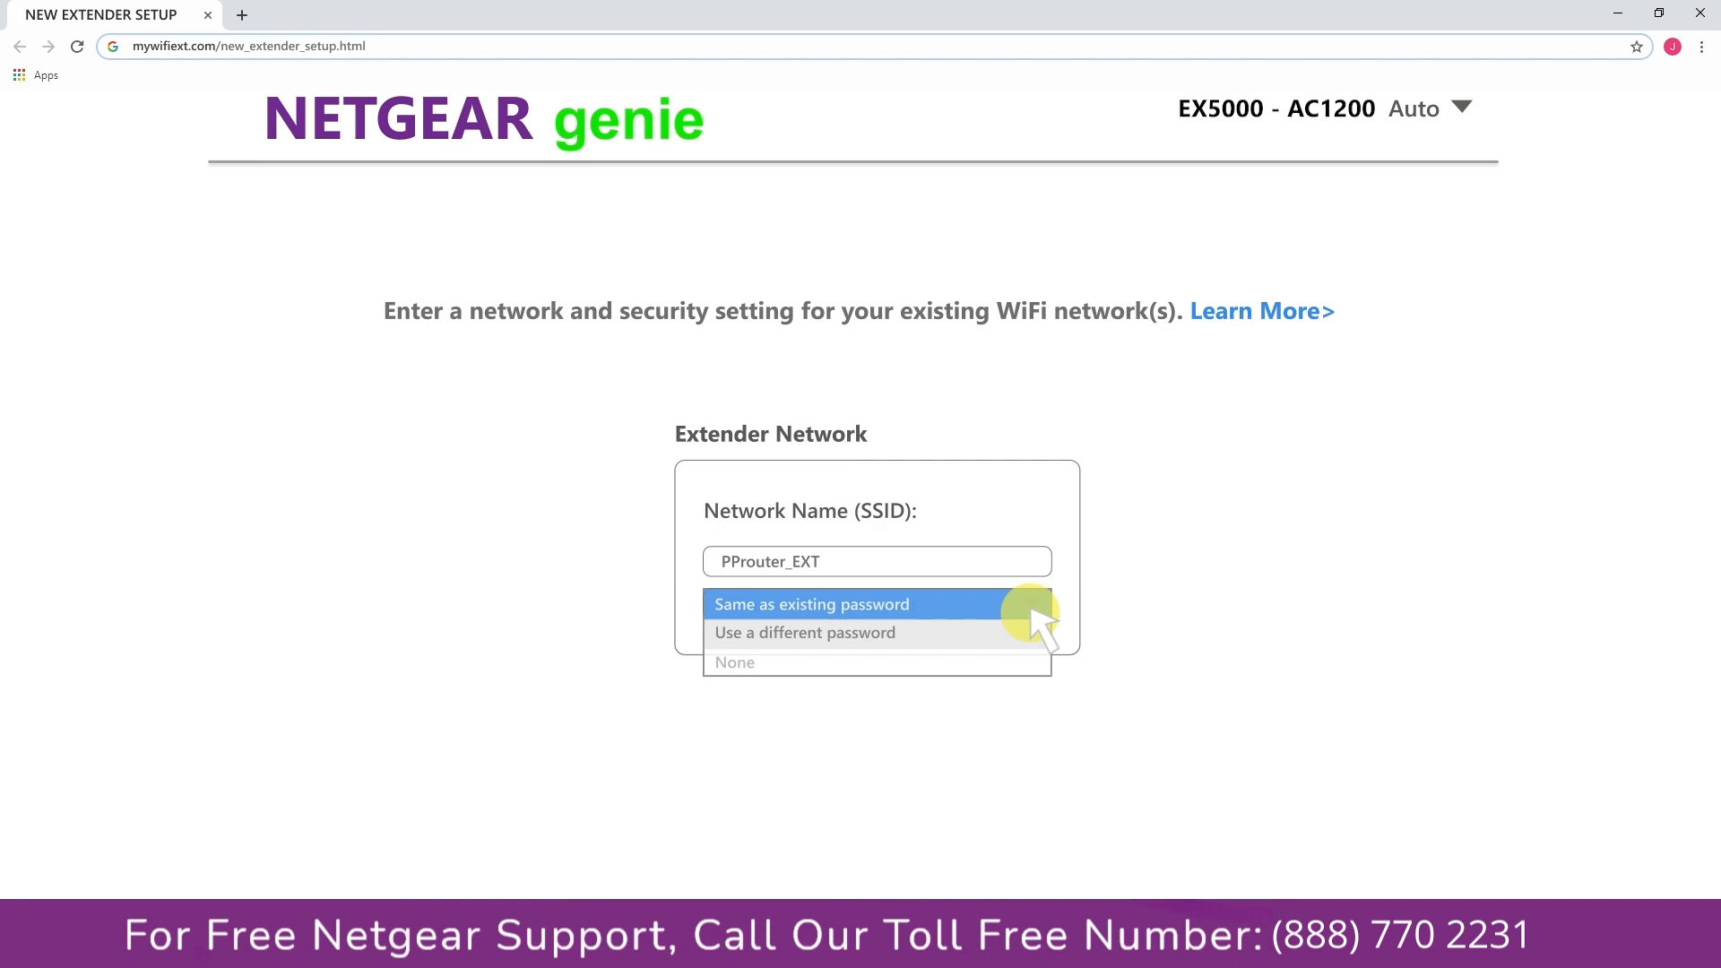
pyautogui.click(810, 604)
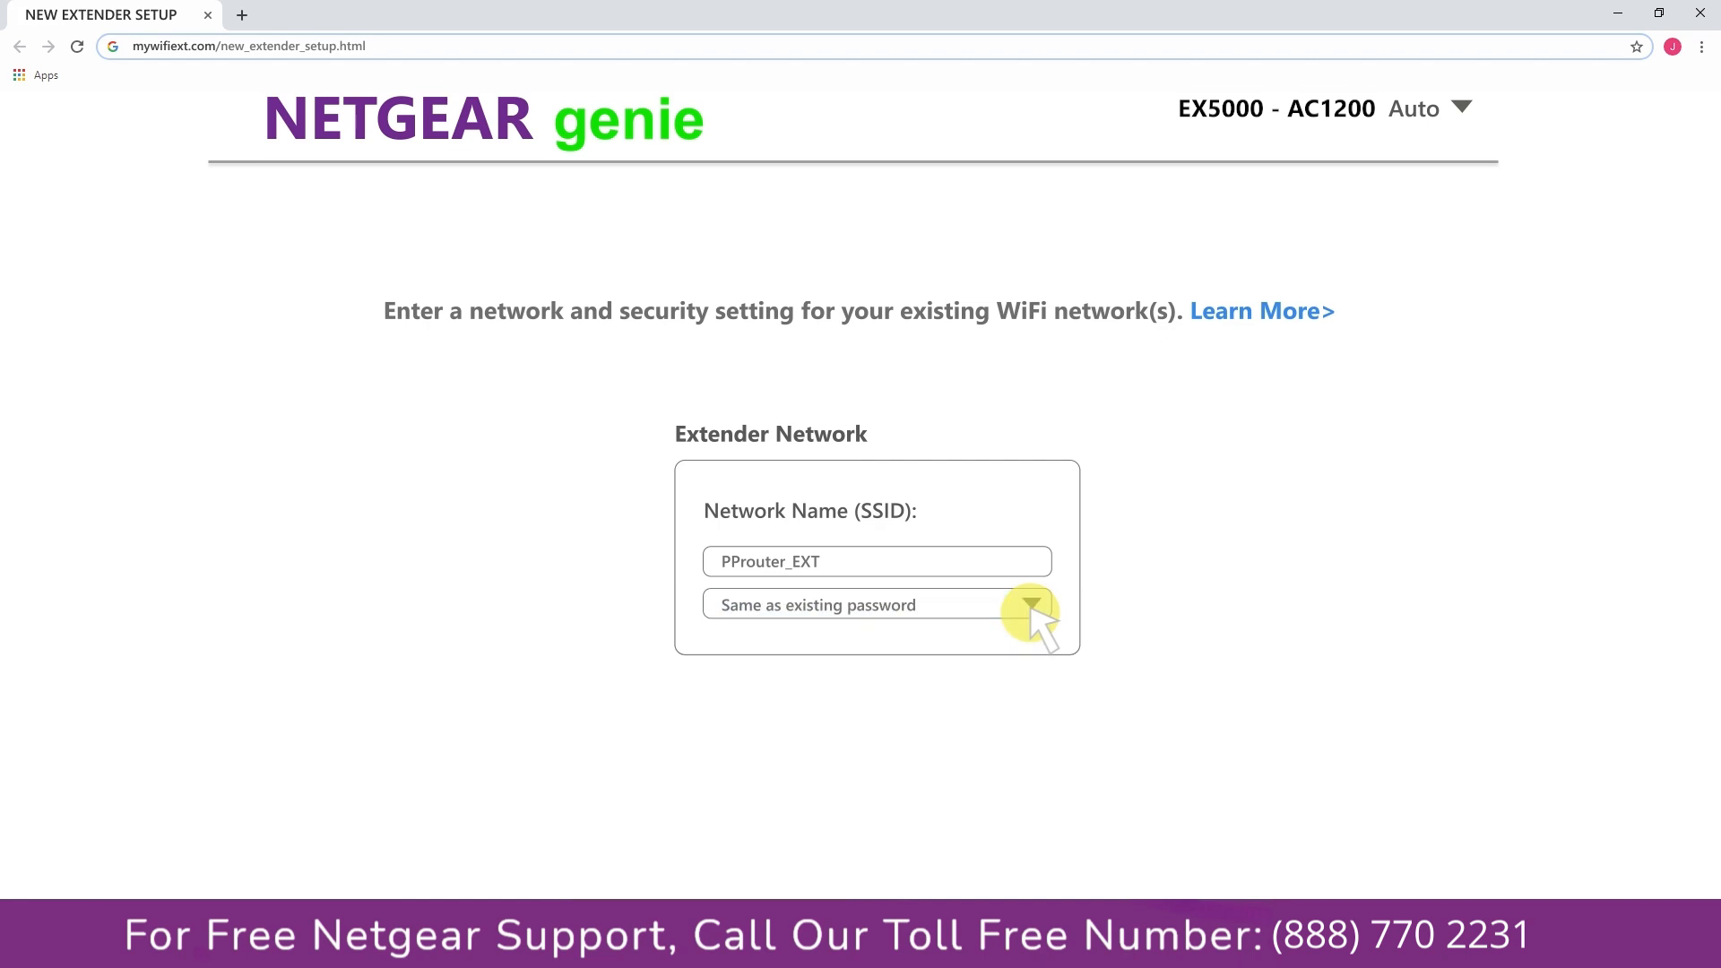
pyautogui.click(1025, 604)
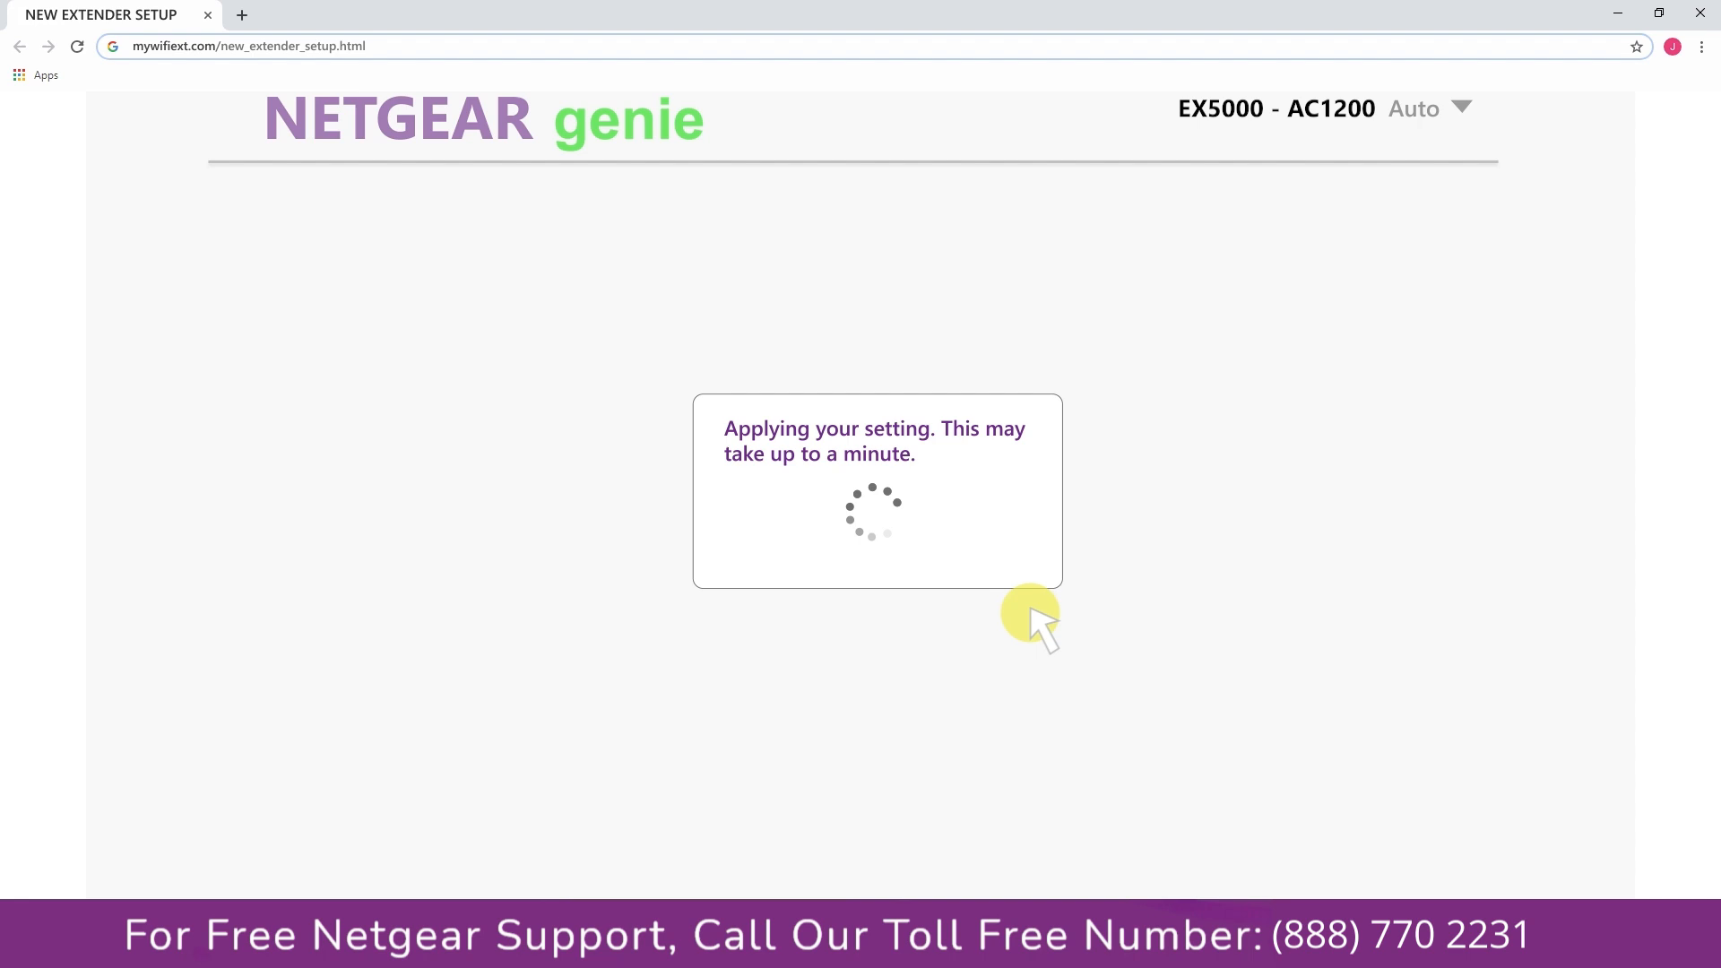